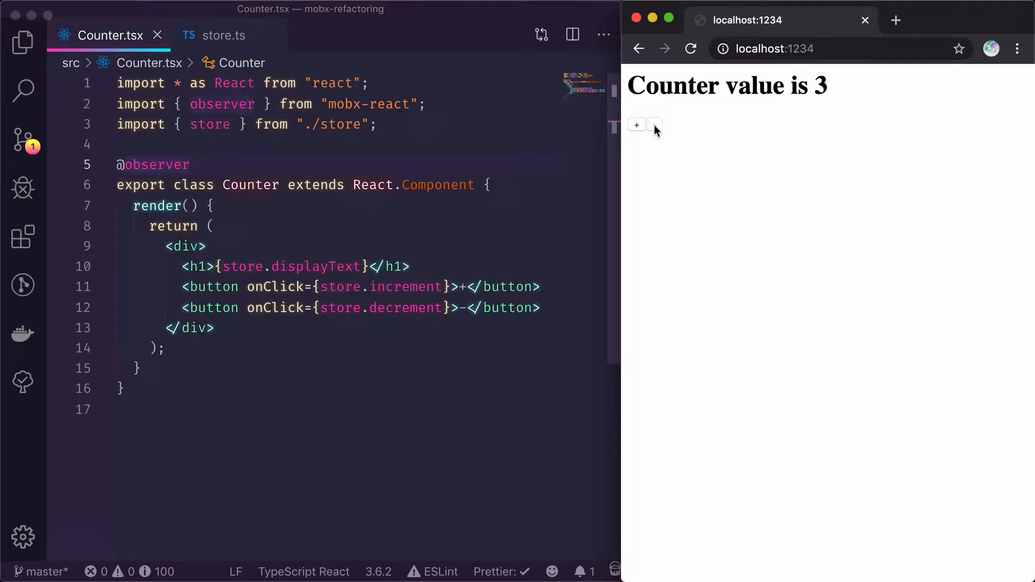
{"action": "left_click", "coordinate": [654, 124]}
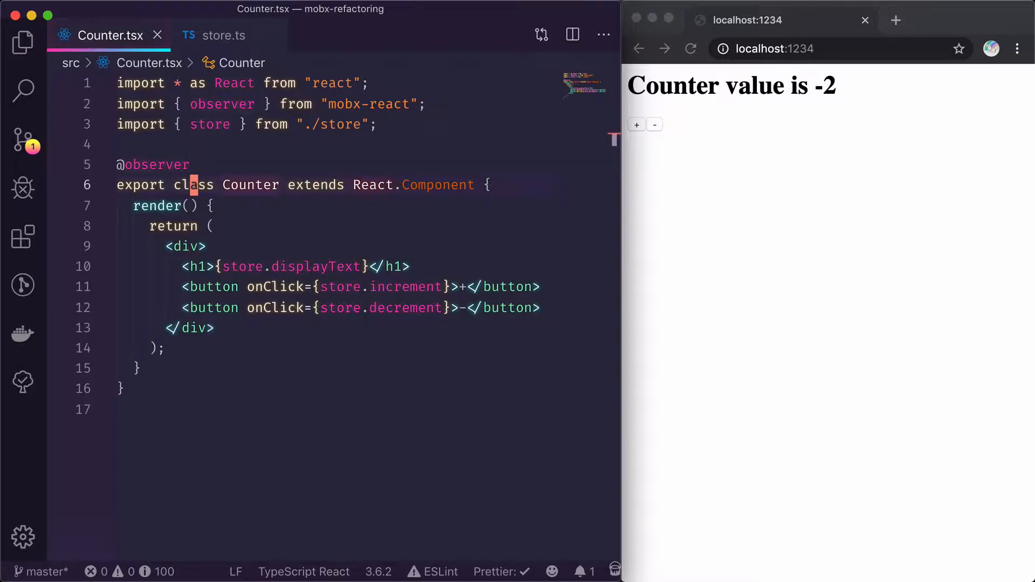
{"action": "left_click", "coordinate": [192, 164]}
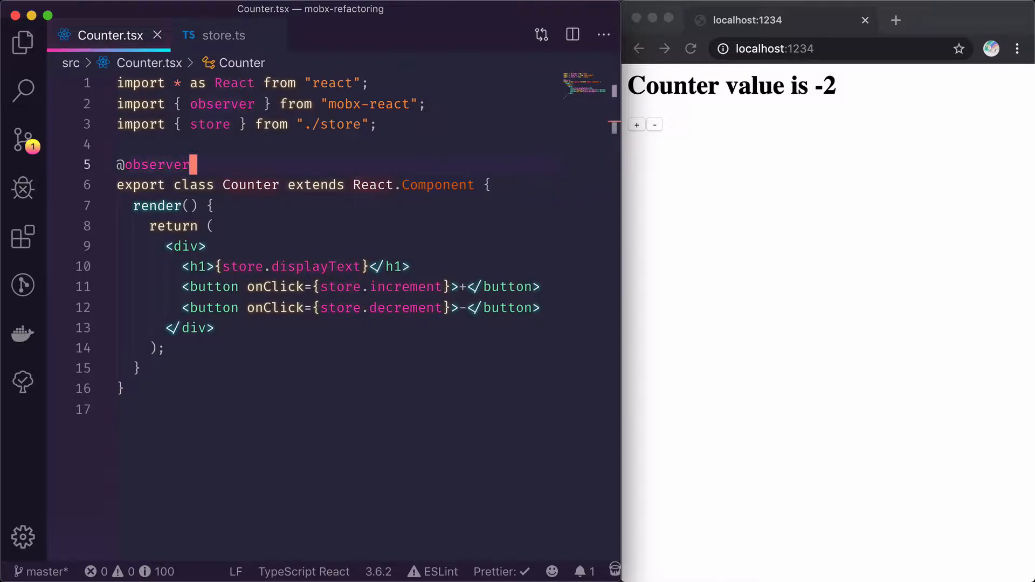
{"action": "left_click", "coordinate": [192, 287]}
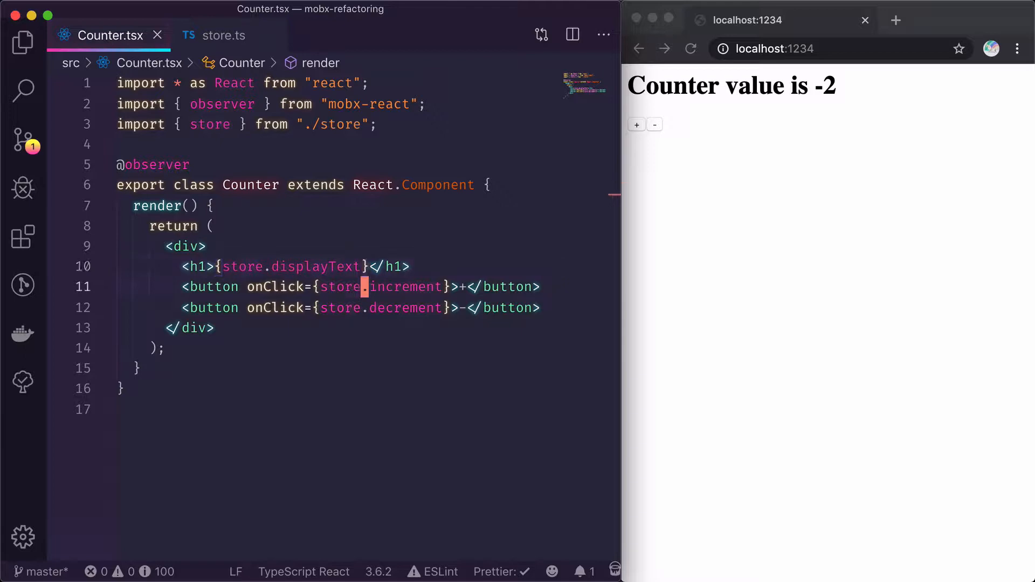
{"action": "left_click", "coordinate": [223, 35]}
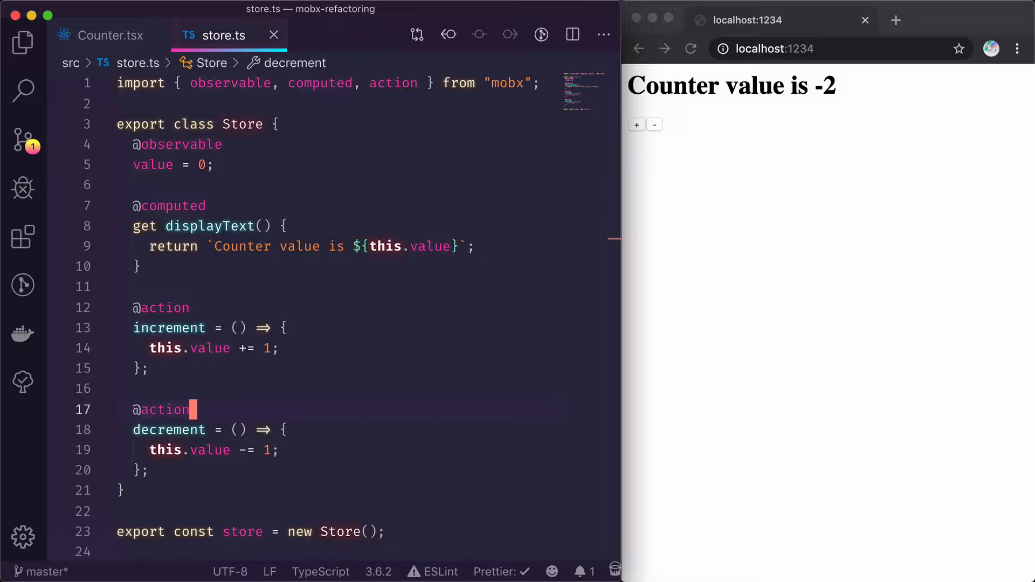
{"action": "left_click", "coordinate": [121, 489]}
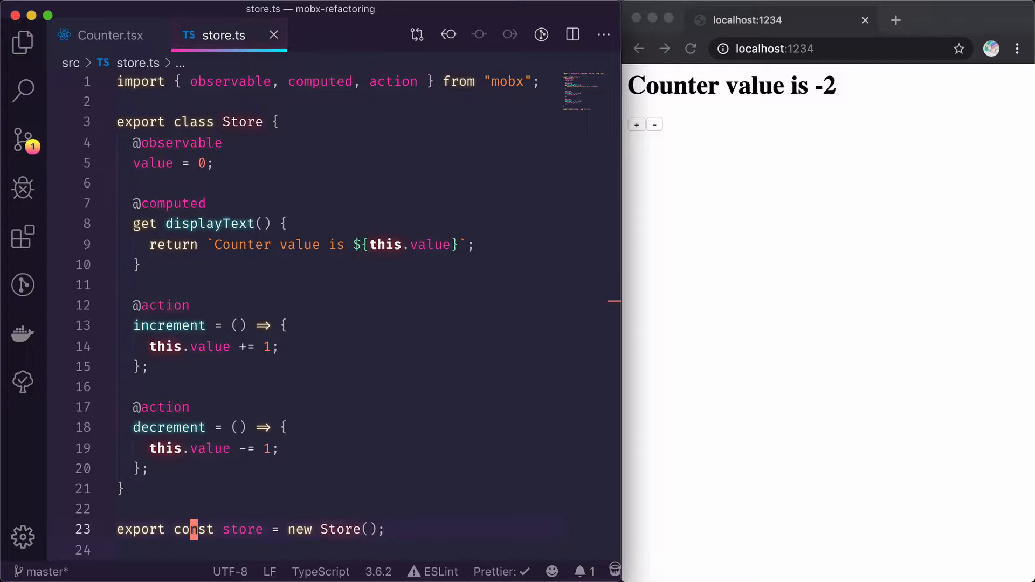
{"action": "left_click", "coordinate": [111, 34]}
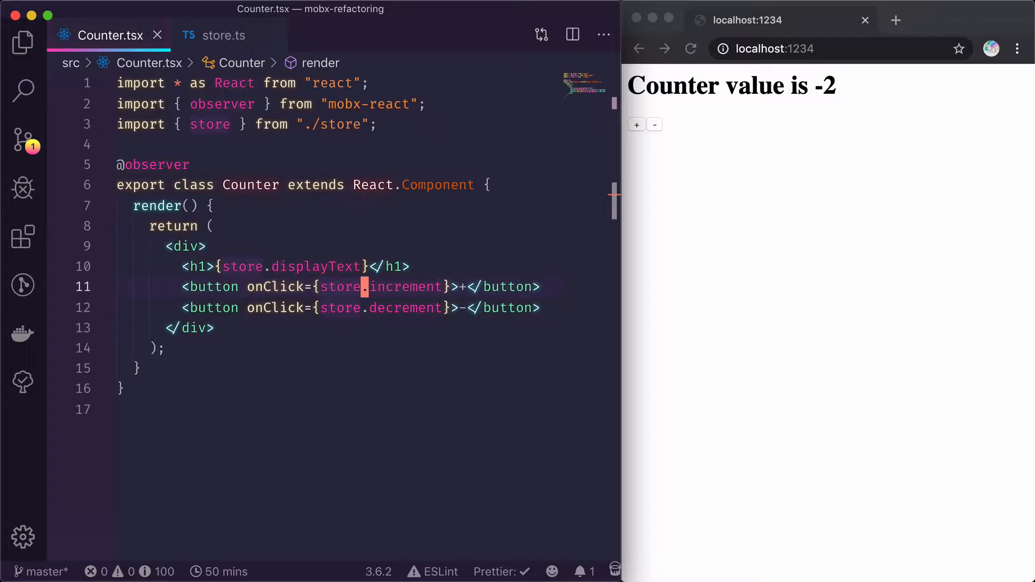
{"action": "left_click", "coordinate": [636, 124]}
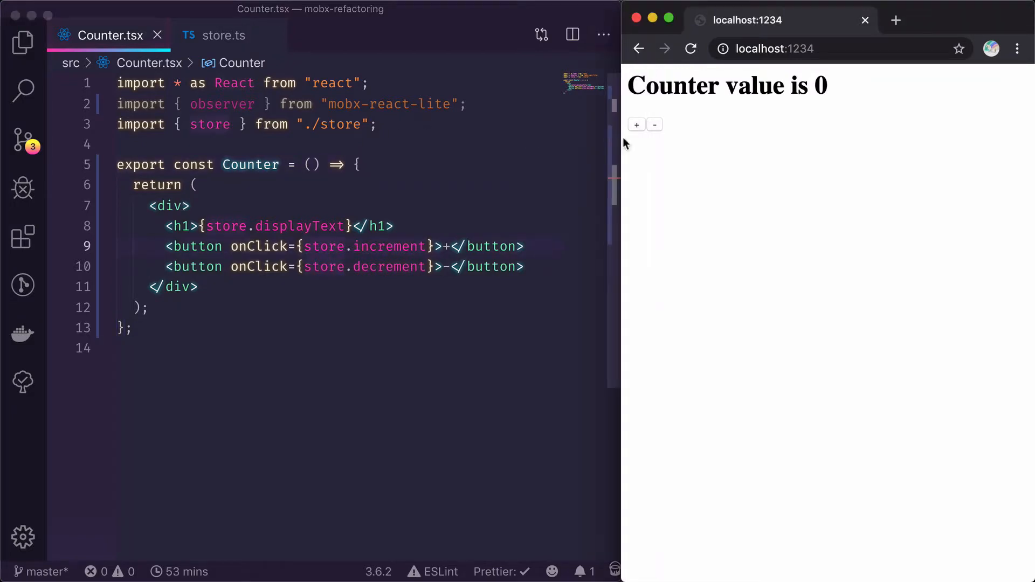
{"action": "mouse_move", "coordinate": [653, 125]}
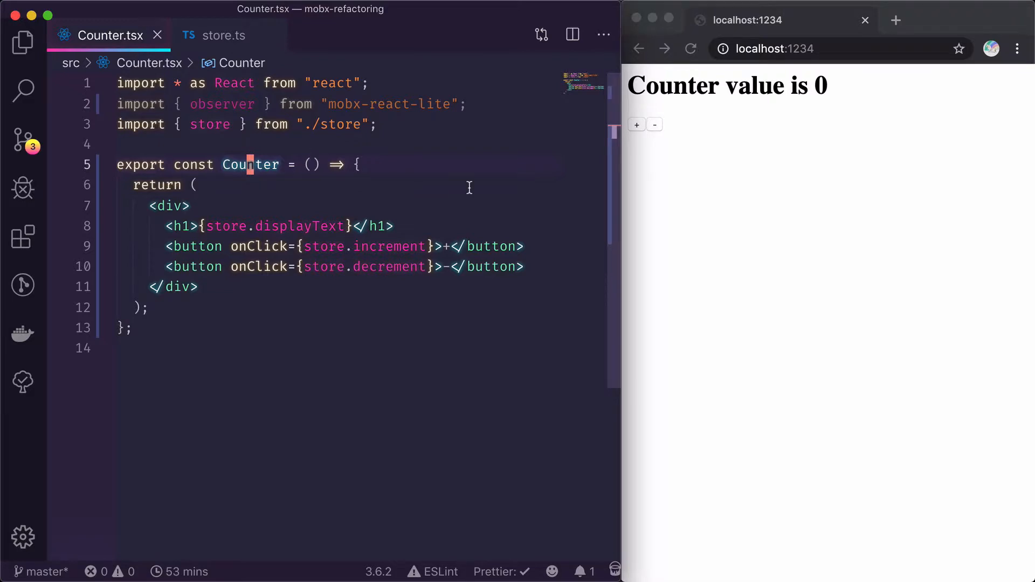
In store.ts import createContext from "react" and export StoreContext = createContext(store), then return to Counter.tsx.
{"action": "left_click", "coordinate": [223, 35]}
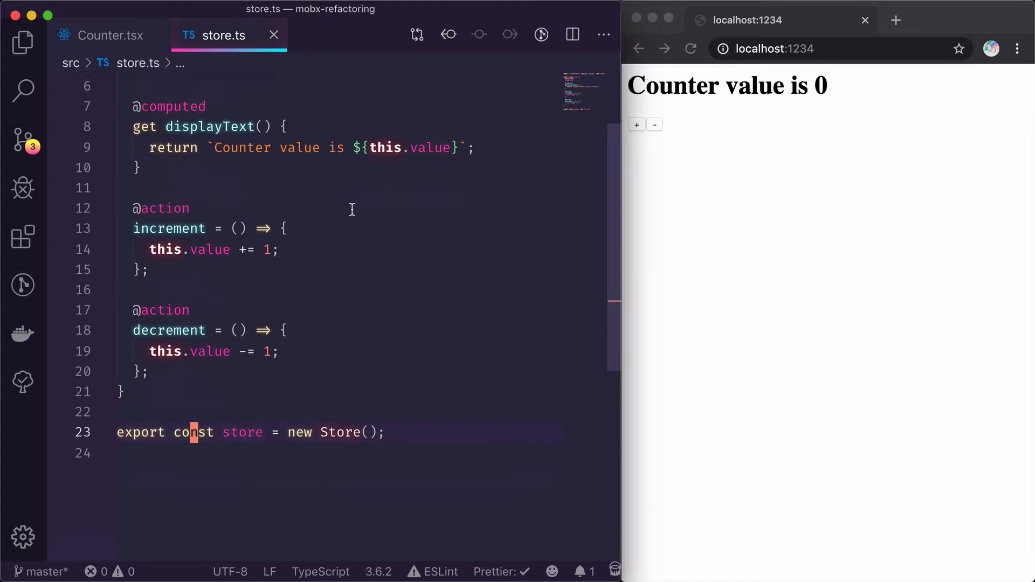
{"action": "scroll", "scroll_direction": "up", "scroll_amount": 3}
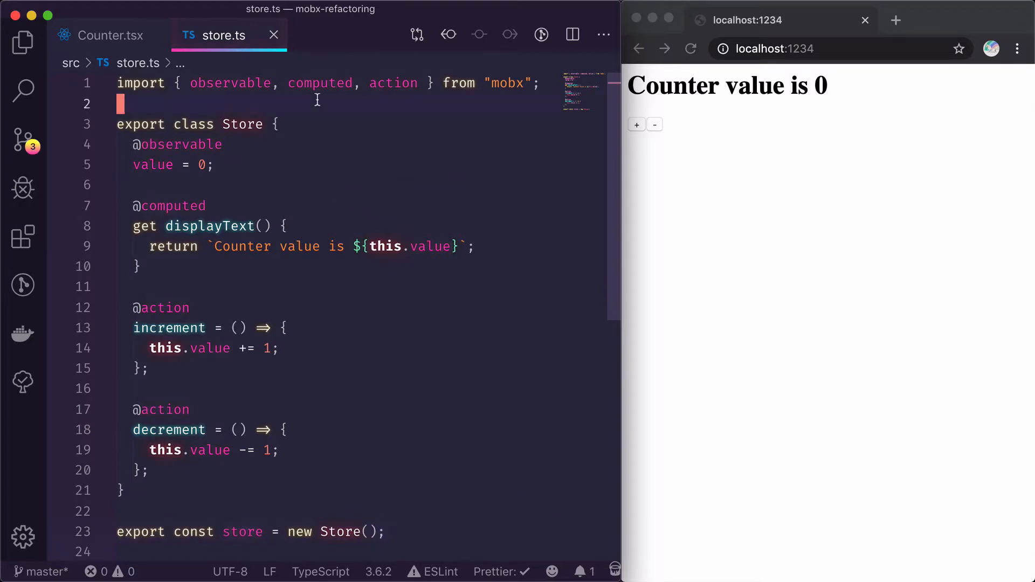
{"action": "type", "text": "import from \"rea"}
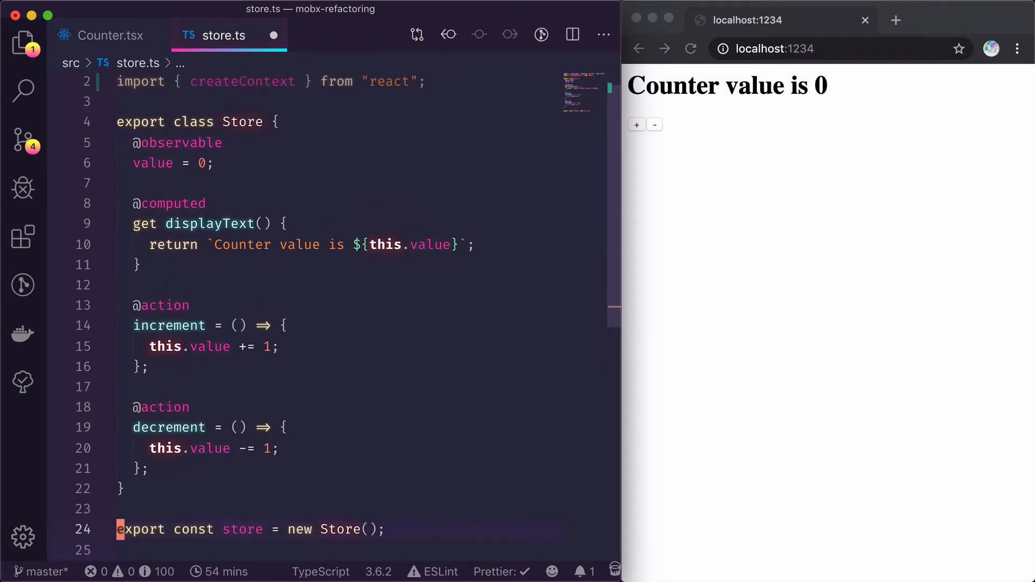
{"action": "type", "text": "StoreContext = createContext(store);"}
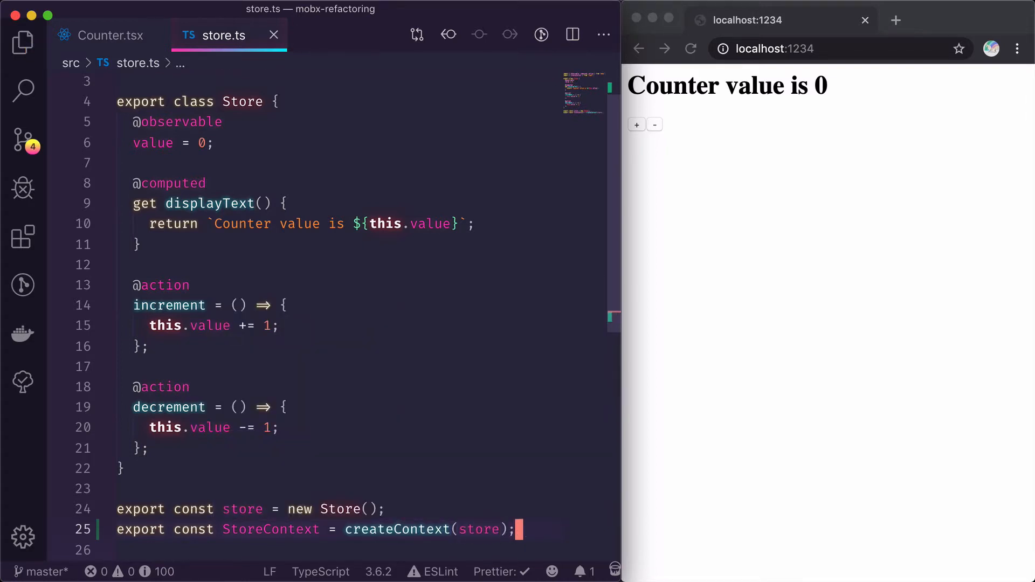
{"action": "left_click", "coordinate": [111, 34]}
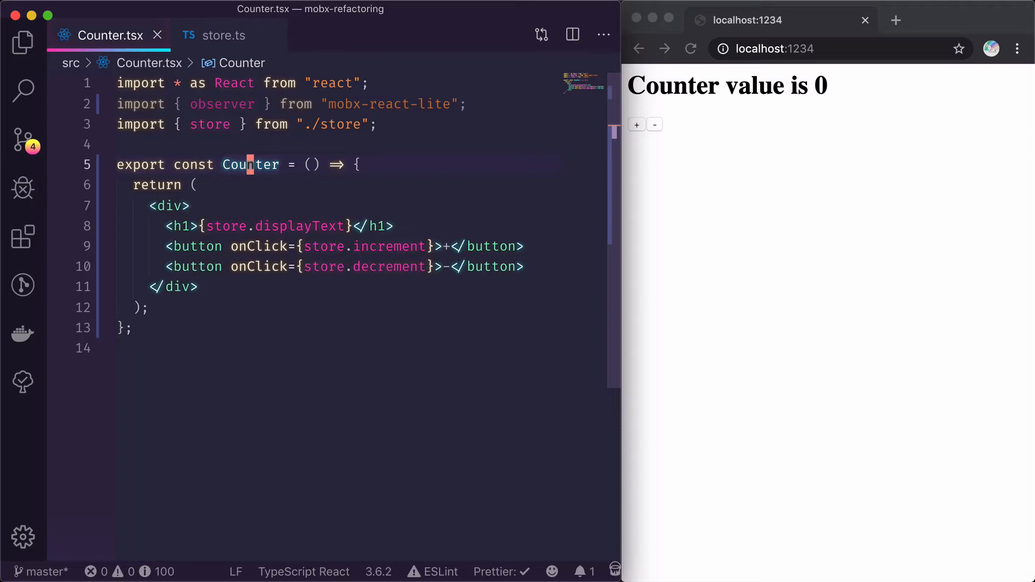
Import useContext from "react" and StoreContext, and add const store = useContext(StoreContext) in Counter.
{"action": "left_click", "coordinate": [248, 83]}
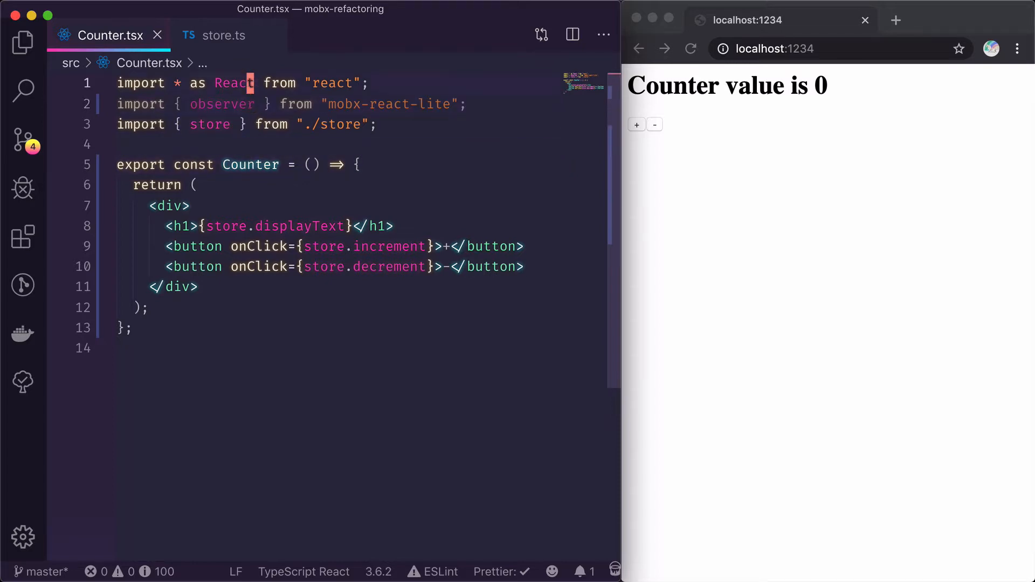
{"action": "type", "text": "import {} from \"react\";"}
{"action": "type", "text": "const store"}
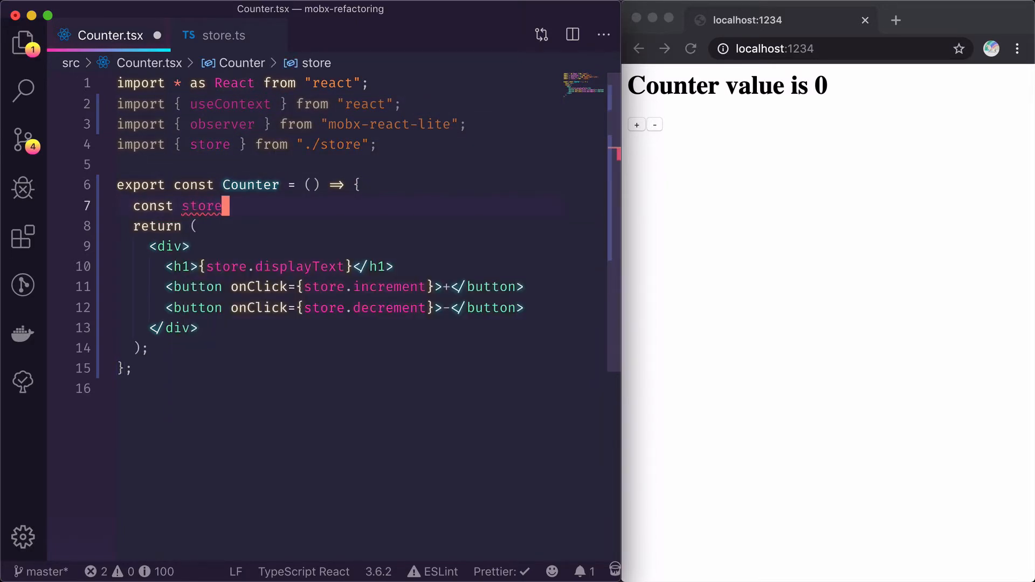
{"action": "type", "text": "= useContext("}
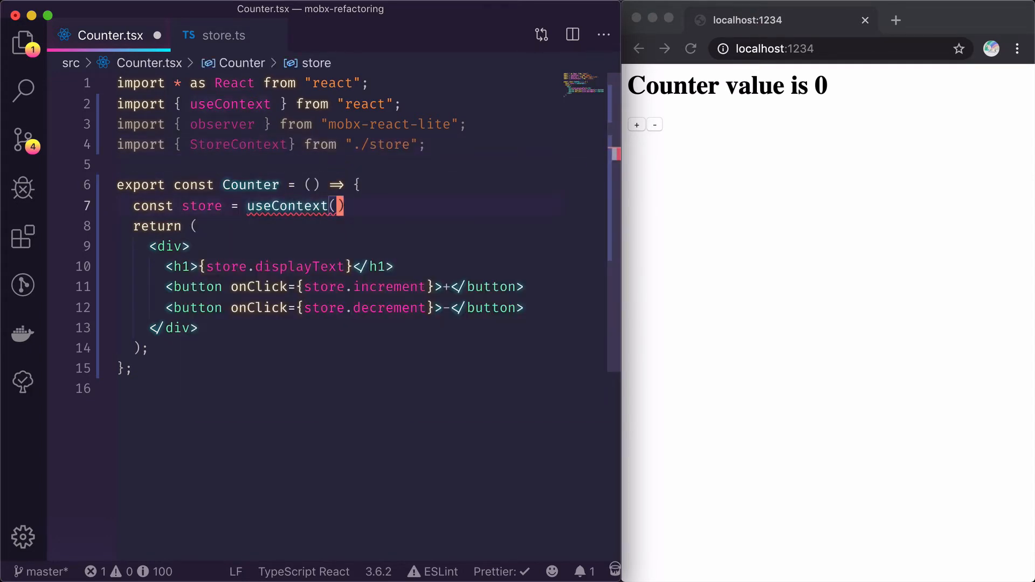
{"action": "type", "text": "StoreContext"}
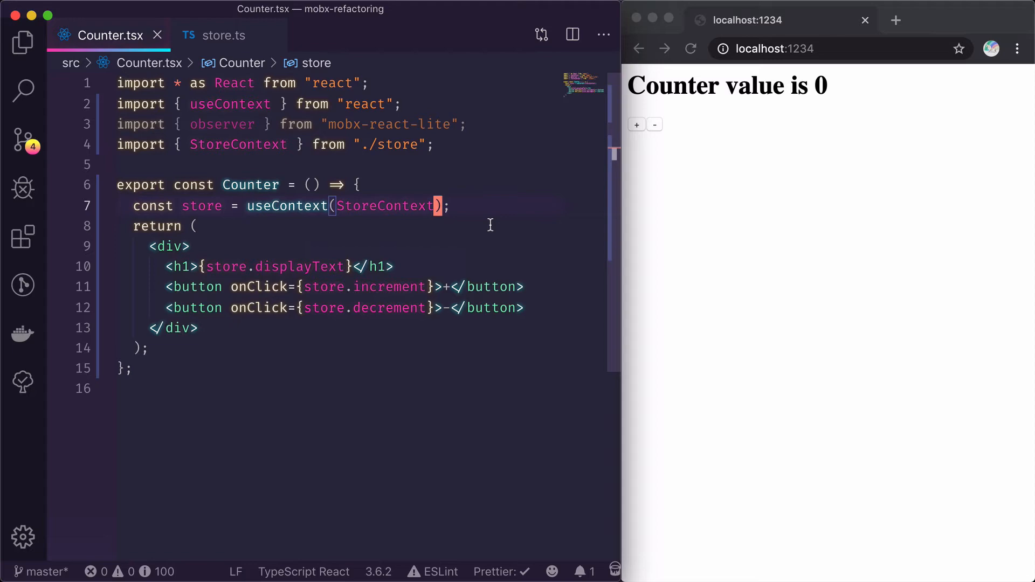
{"action": "mouse_move", "coordinate": [222, 124]}
{"action": "type", "text": "observer("}
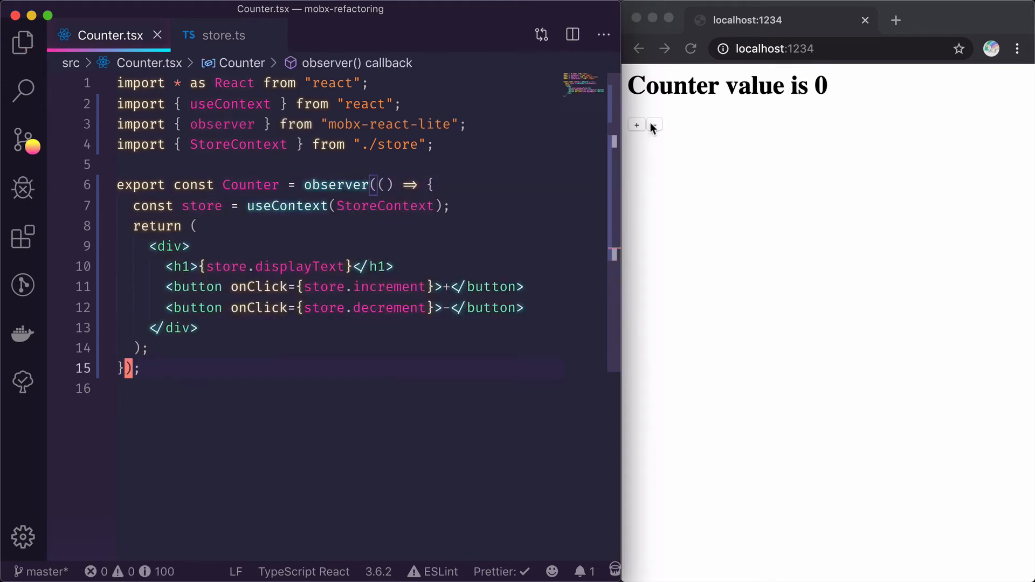
Use the + and - buttons in the browser to confirm the observer-wrapped counter updates.
{"action": "left_click", "coordinate": [654, 125]}
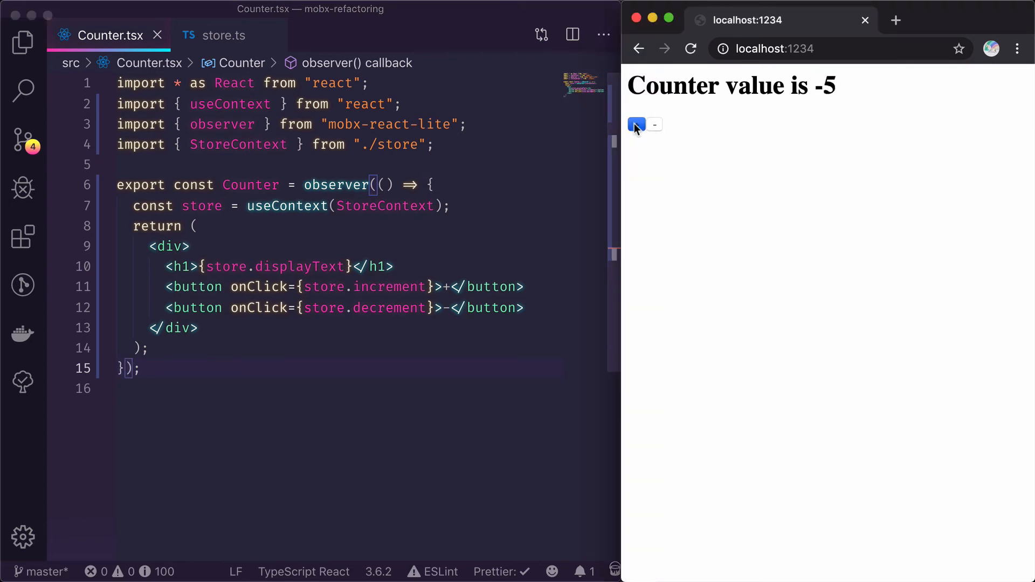
{"action": "left_click", "coordinate": [636, 124]}
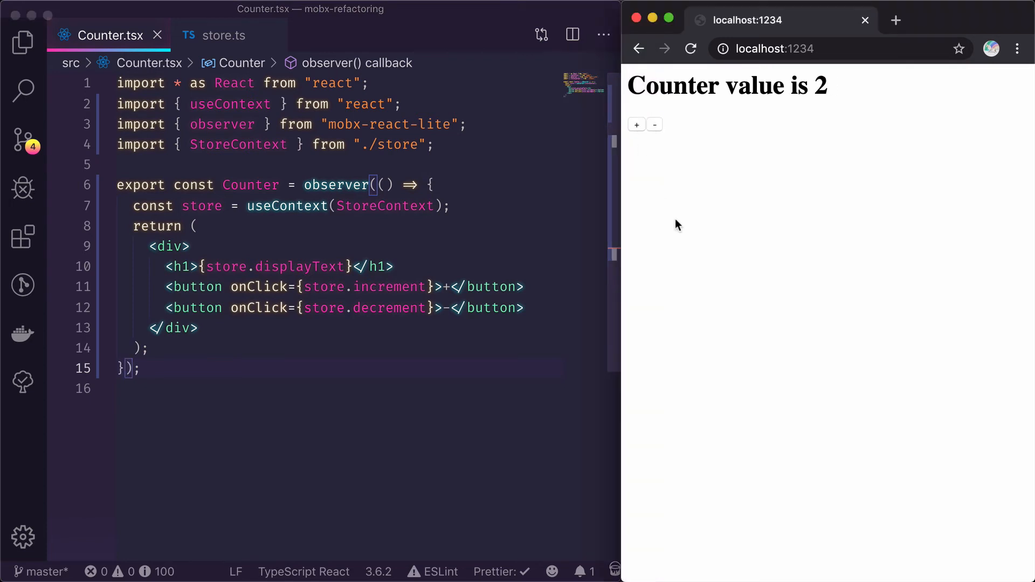
{"action": "mouse_move", "coordinate": [613, 313]}
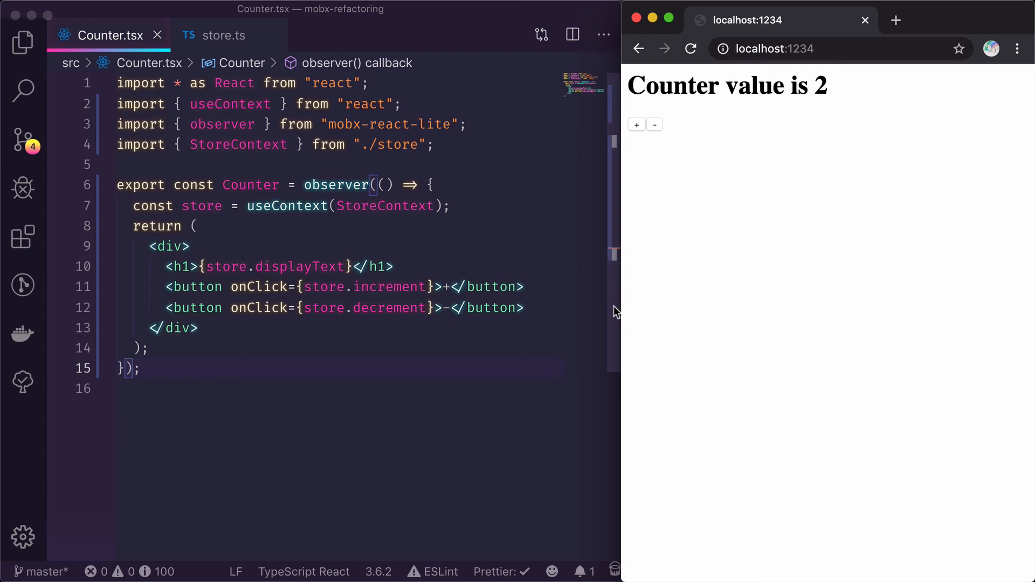